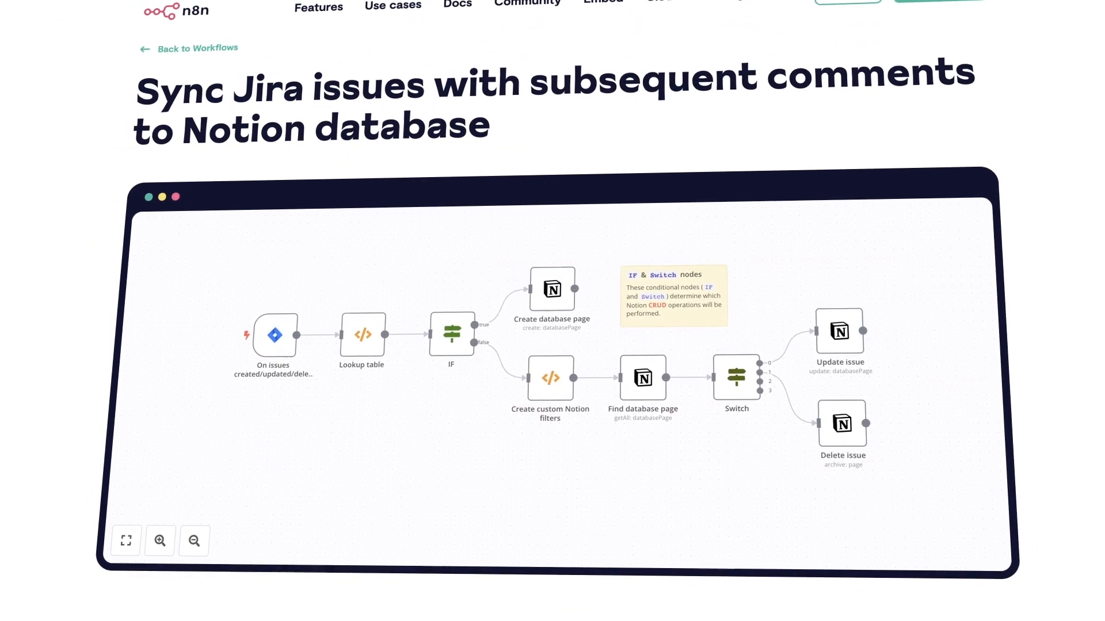
# Step: Start a new issue in the To Do column with the summary beginning 'Copy Ji'
pyautogui.scroll(-3)
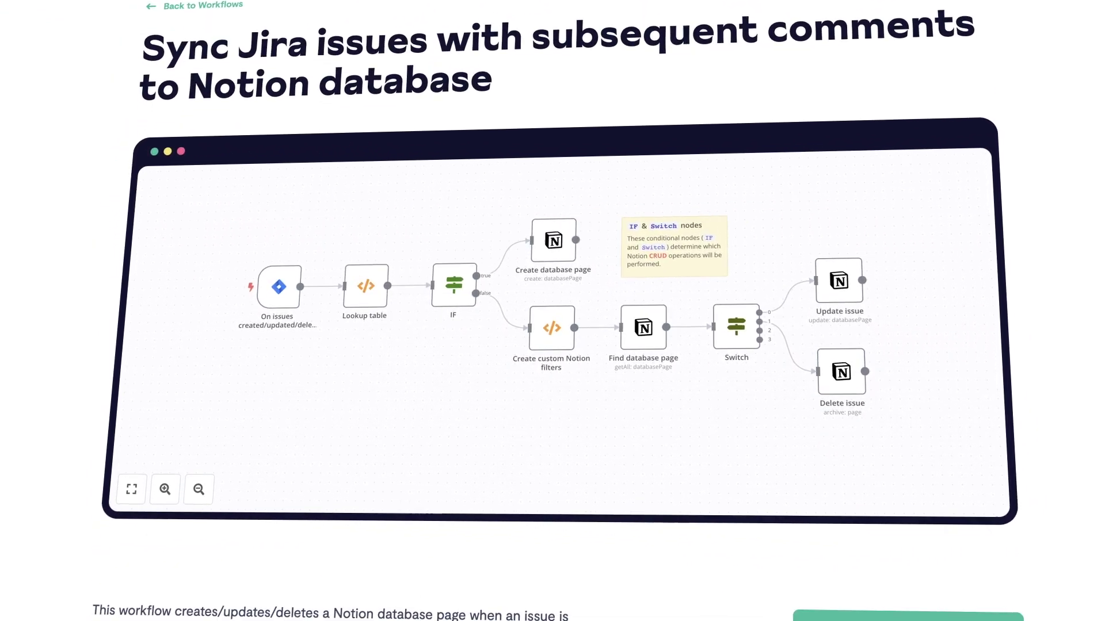
pyautogui.scroll(-3)
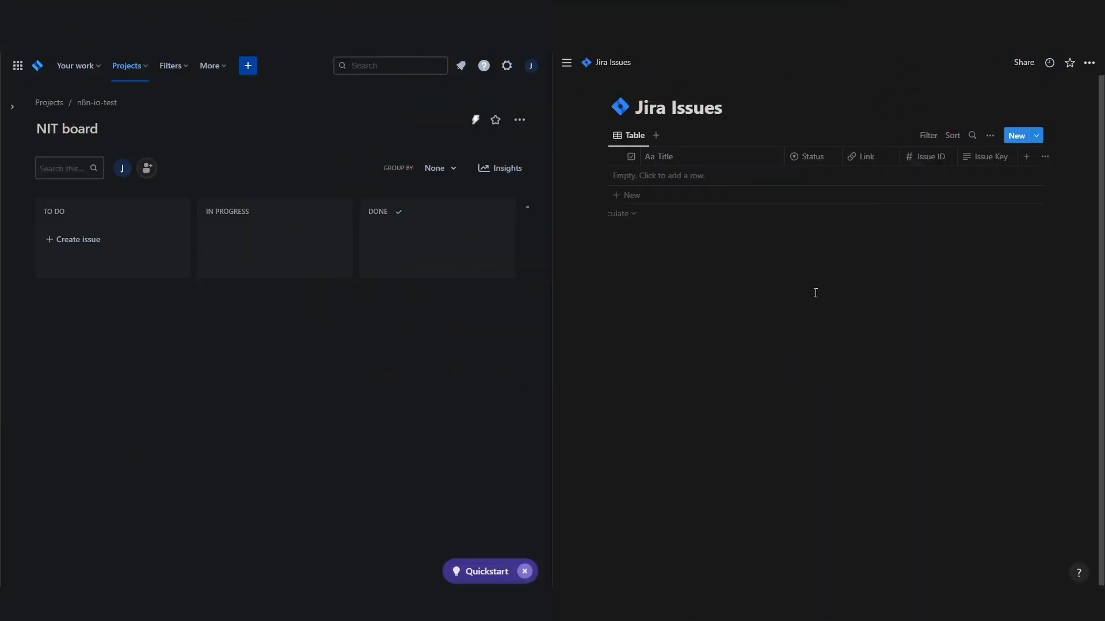
pyautogui.click(77, 239)
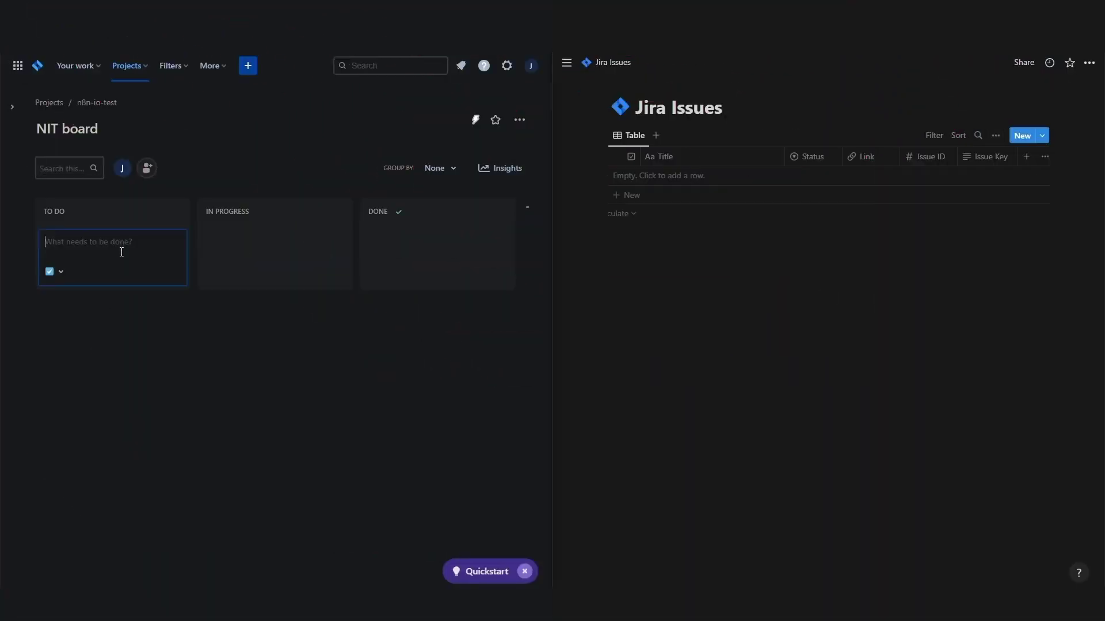
pyautogui.write('Copy Jira to Notion n8n workflow')
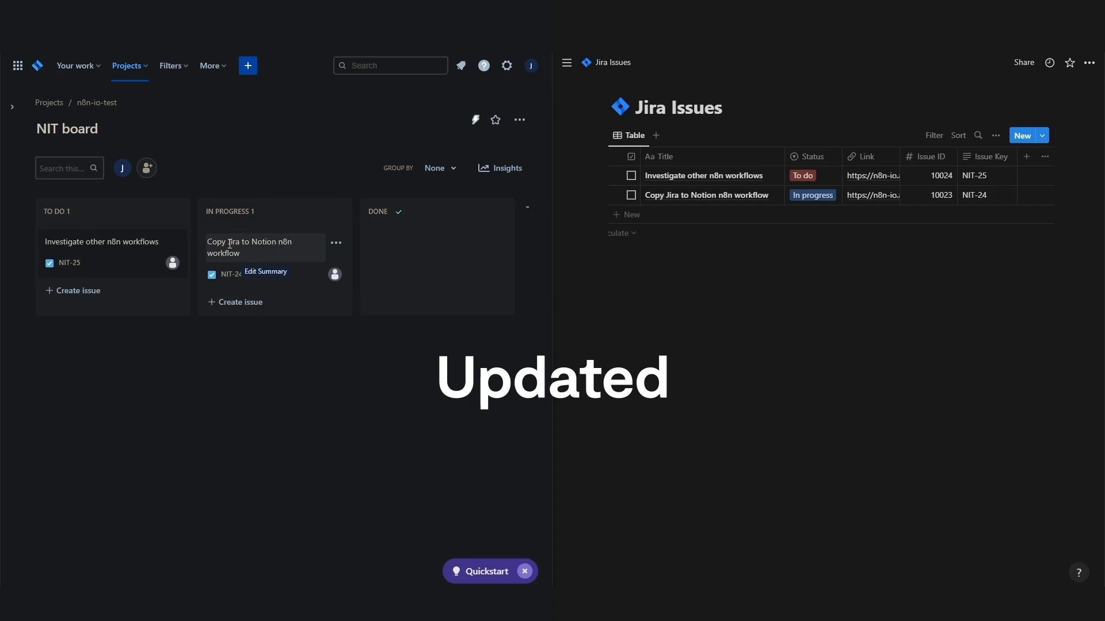
# Step: Delete the in-progress issue from its options menu
pyautogui.click(334, 243)
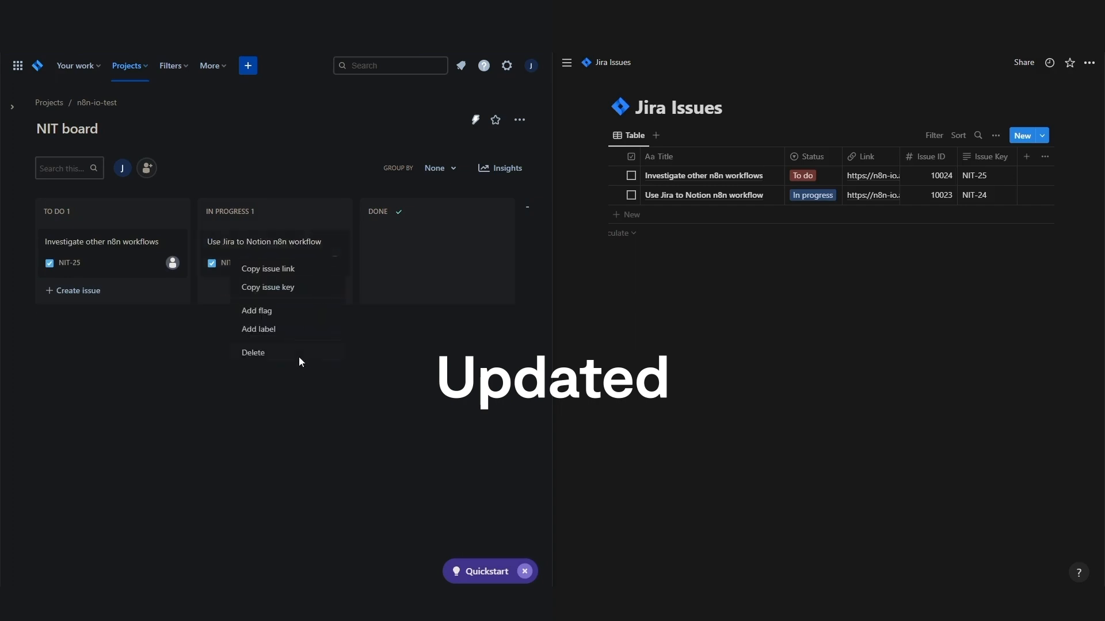
pyautogui.click(253, 352)
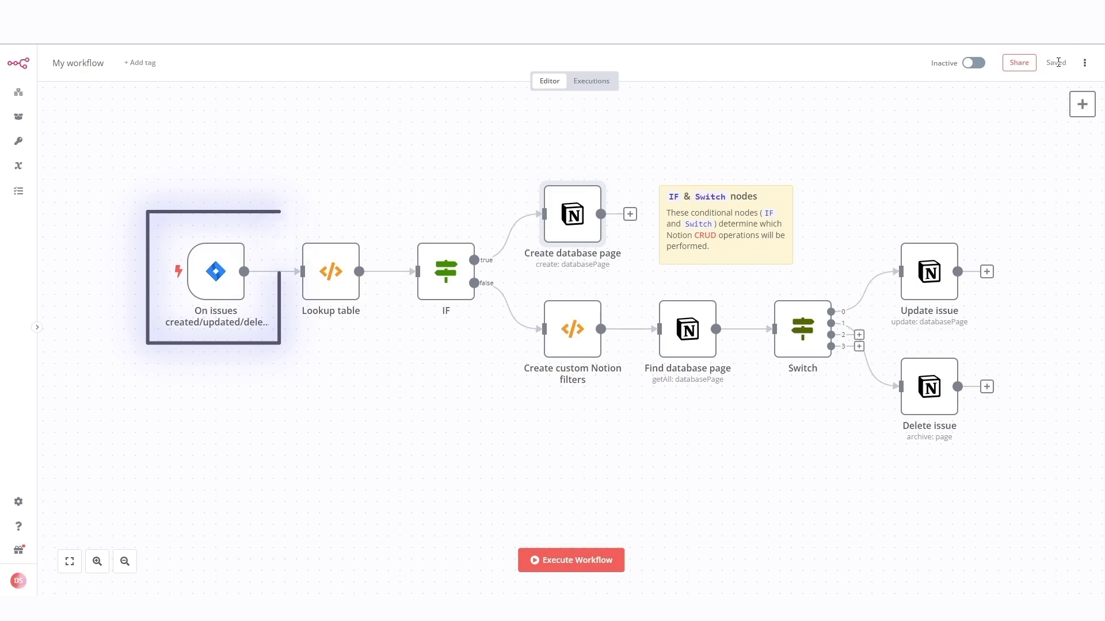
pyautogui.doubleClick(215, 271)
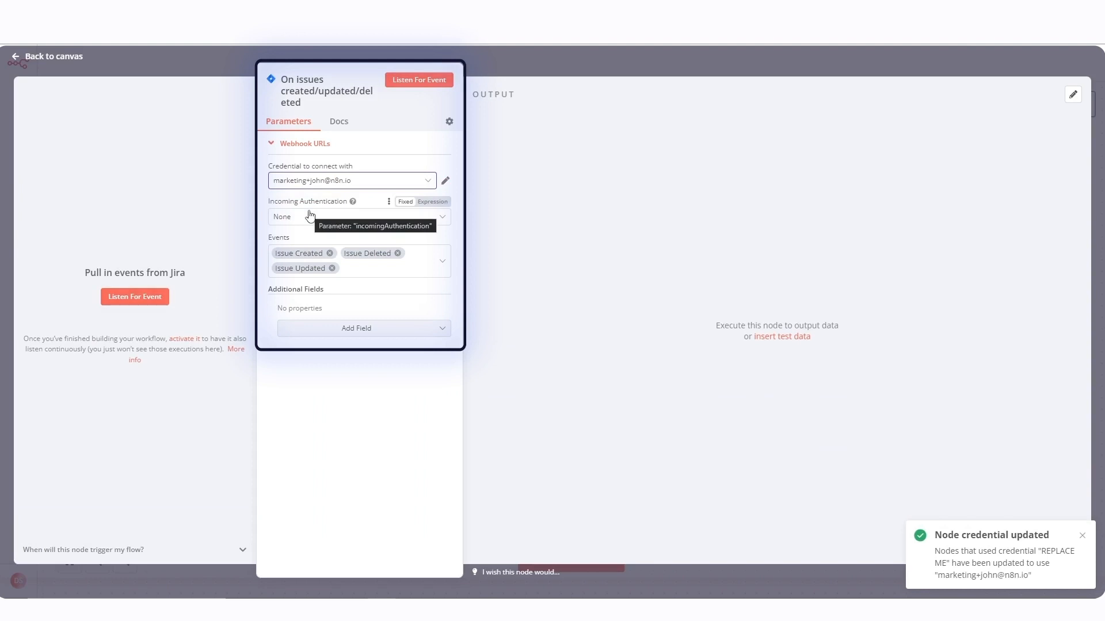
pyautogui.moveTo(387, 271)
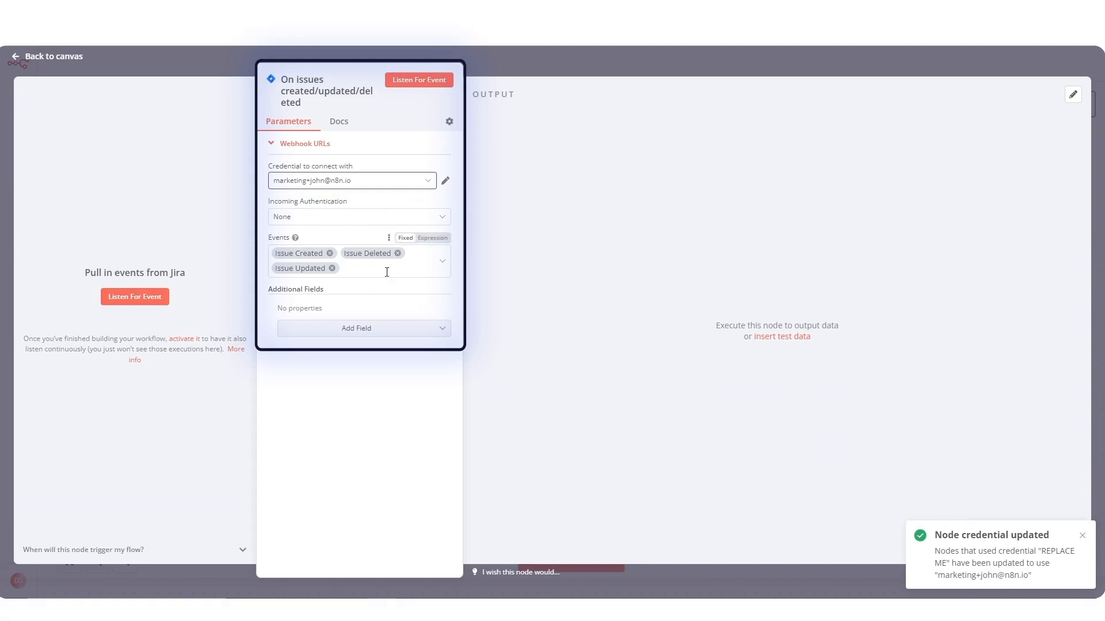
pyautogui.moveTo(480, 62)
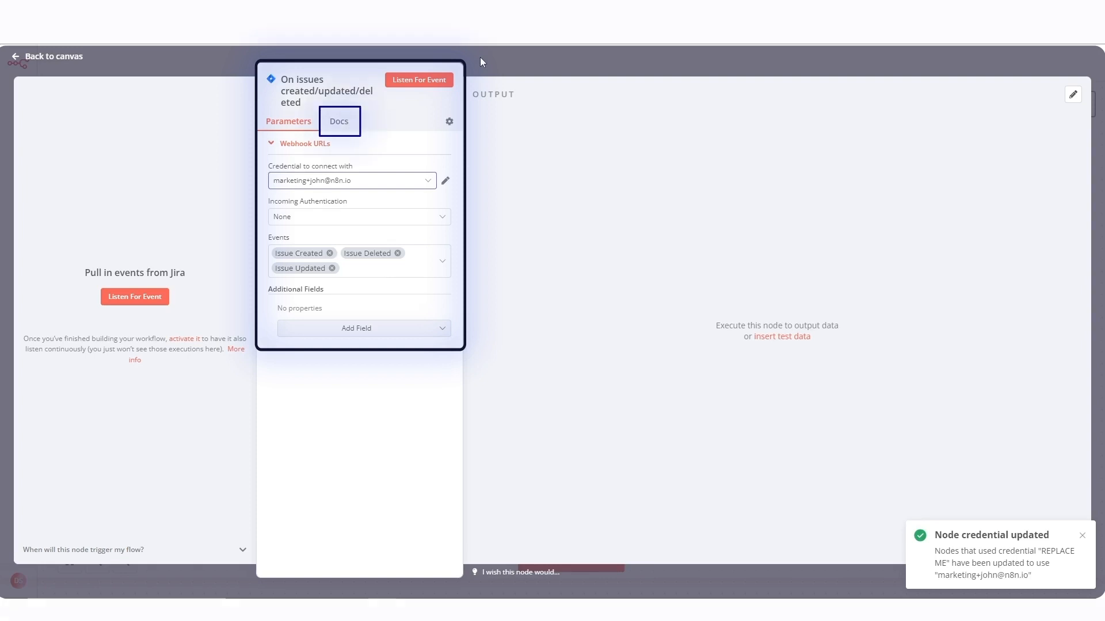
pyautogui.click(46, 56)
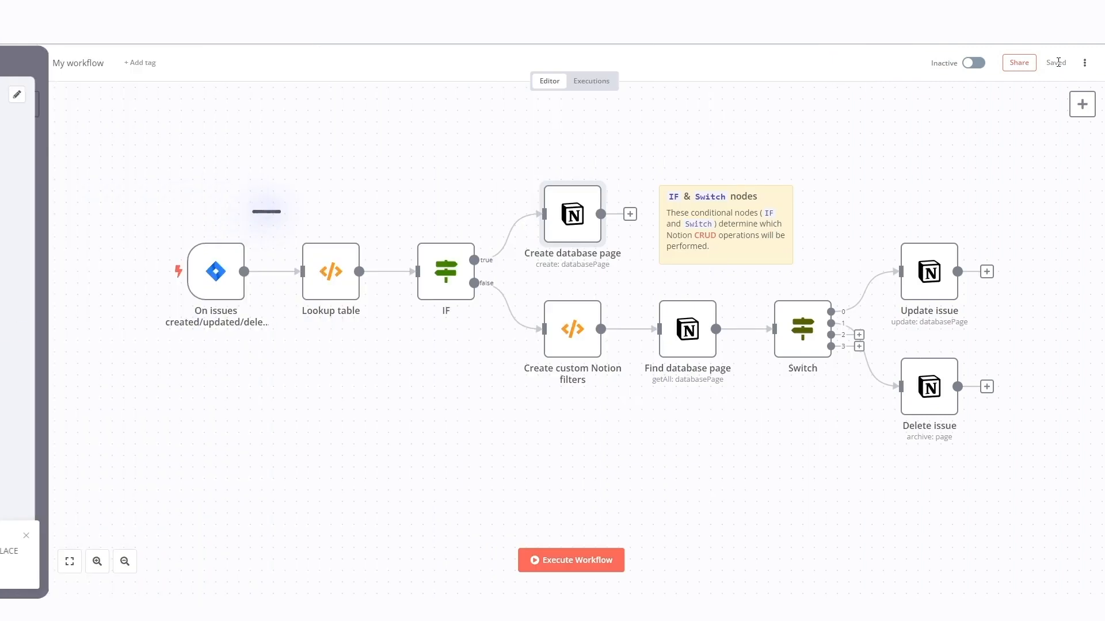
pyautogui.click(330, 271)
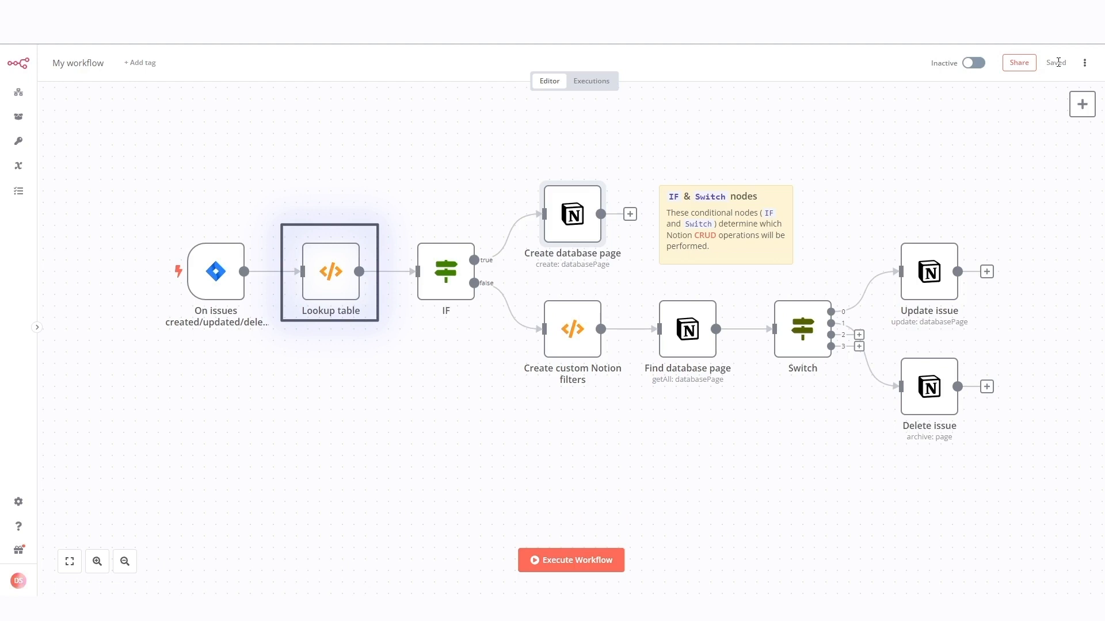
pyautogui.click(444, 271)
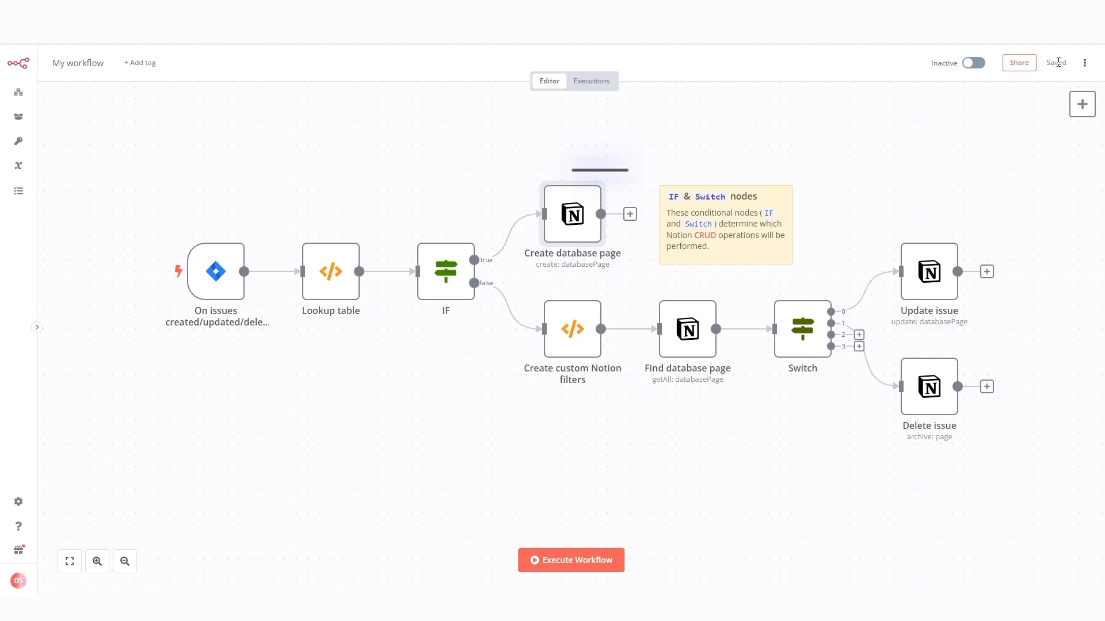
pyautogui.click(572, 215)
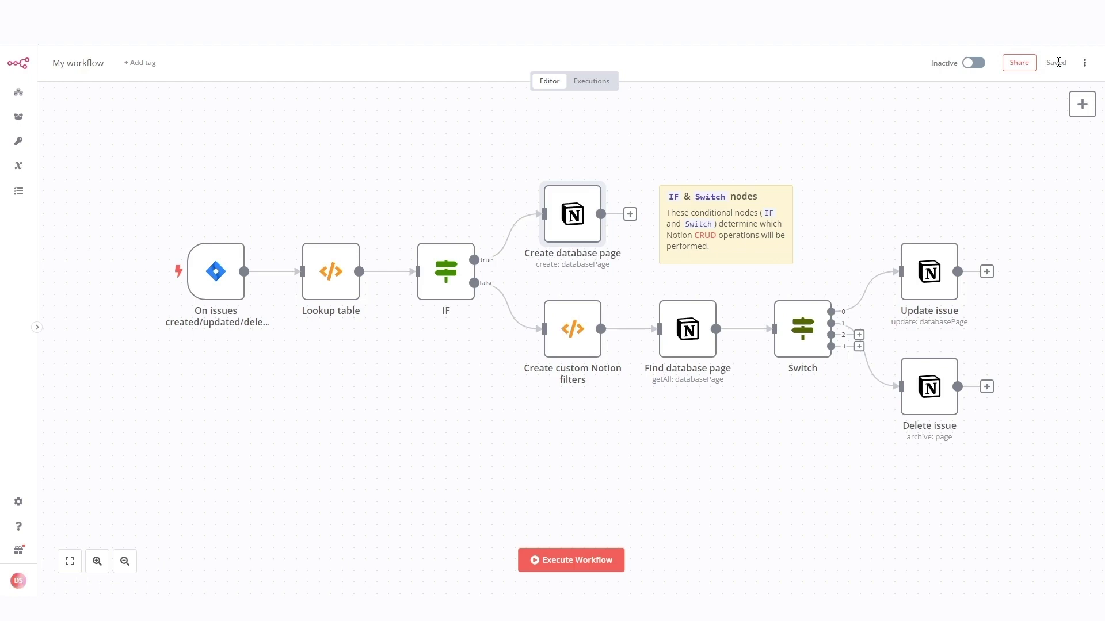
pyautogui.doubleClick(572, 215)
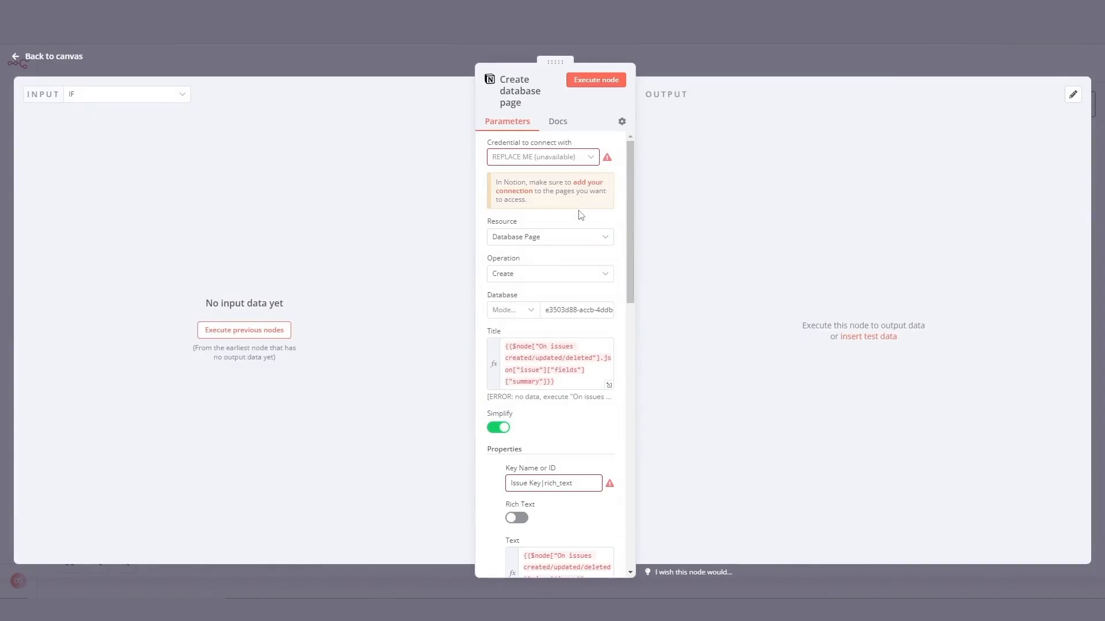
pyautogui.click(542, 156)
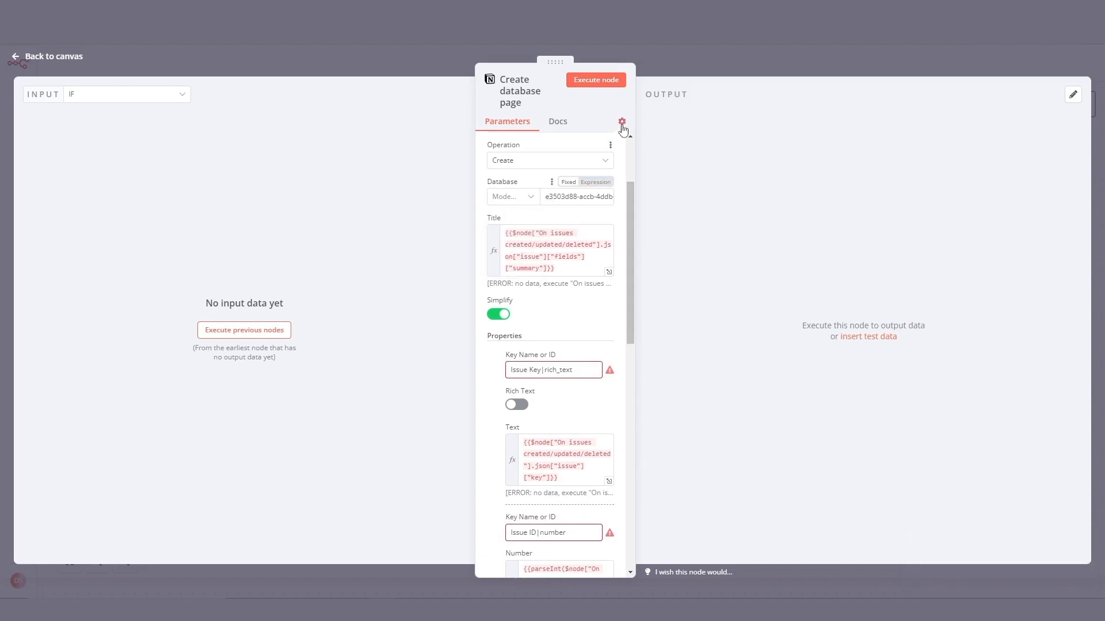
pyautogui.click(46, 57)
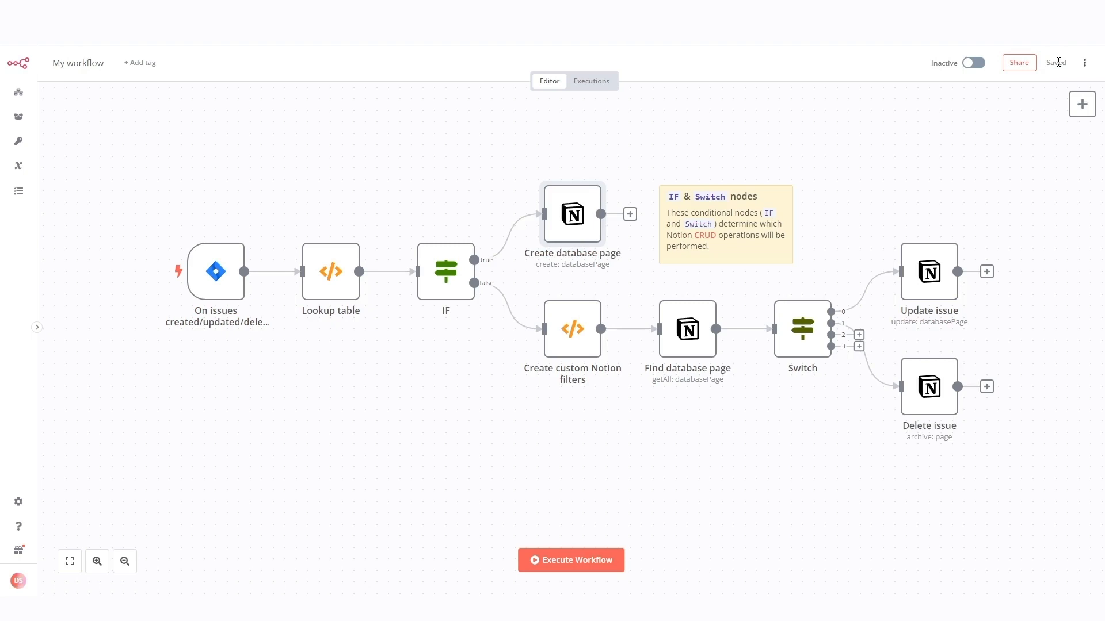
pyautogui.click(572, 329)
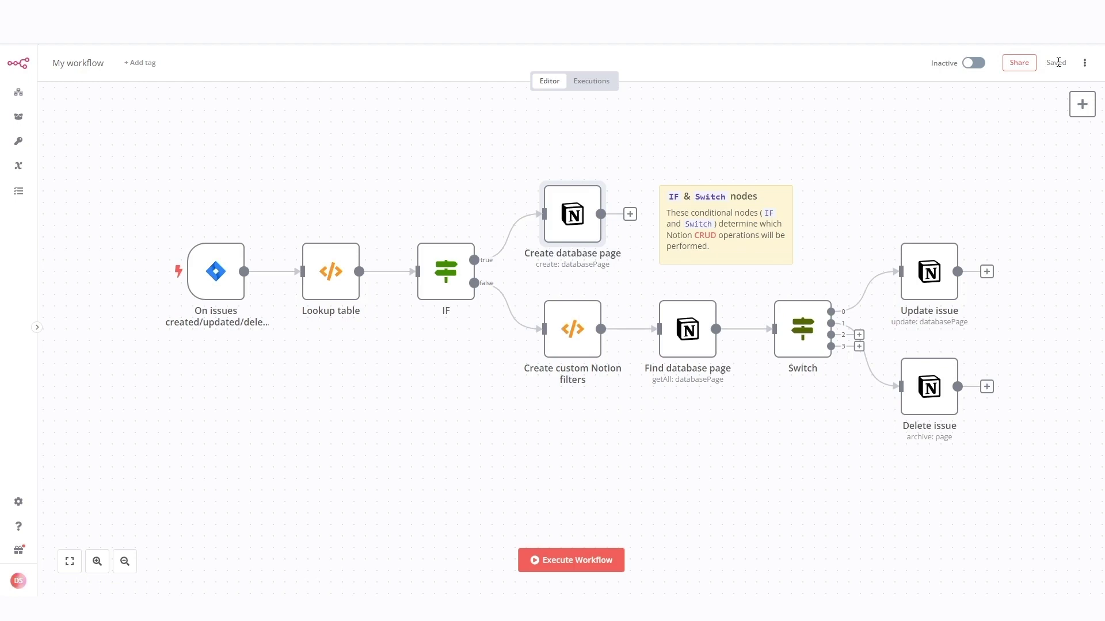
pyautogui.click(687, 329)
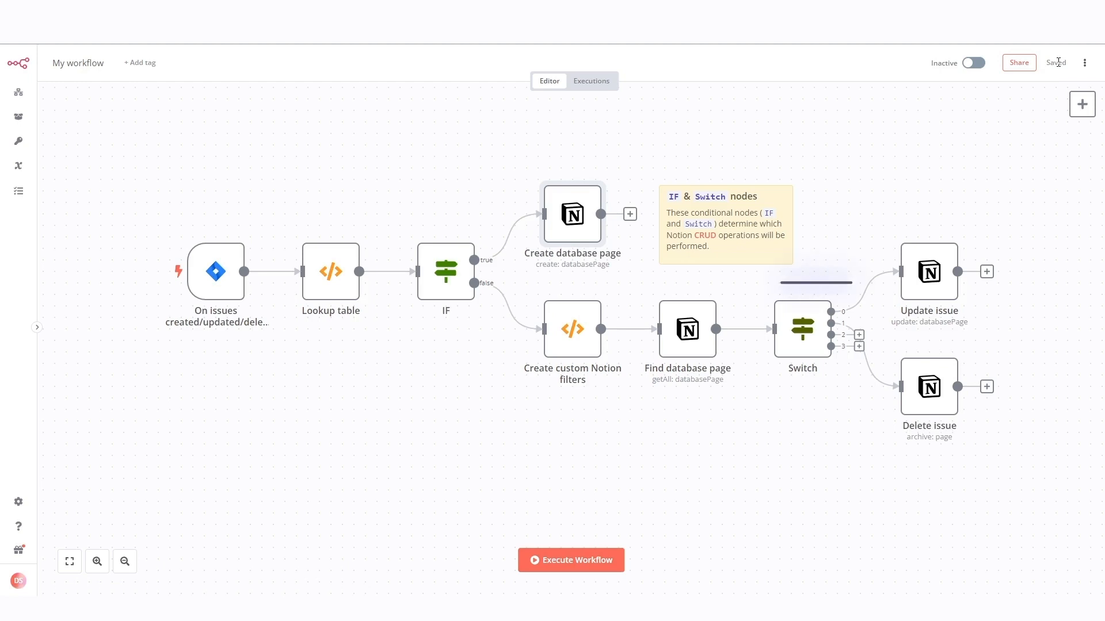
pyautogui.click(802, 331)
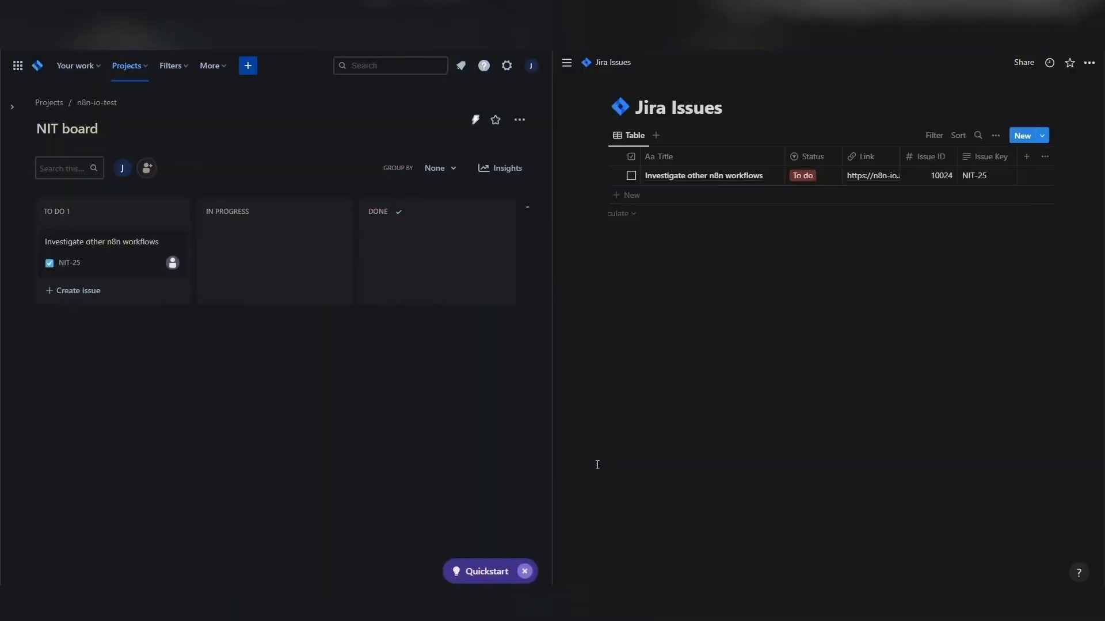
# Step: Enter 'Hello world' on the NIT-25 issue so the Jira trigger fires the Update issue branch
pyautogui.write('Hello world')
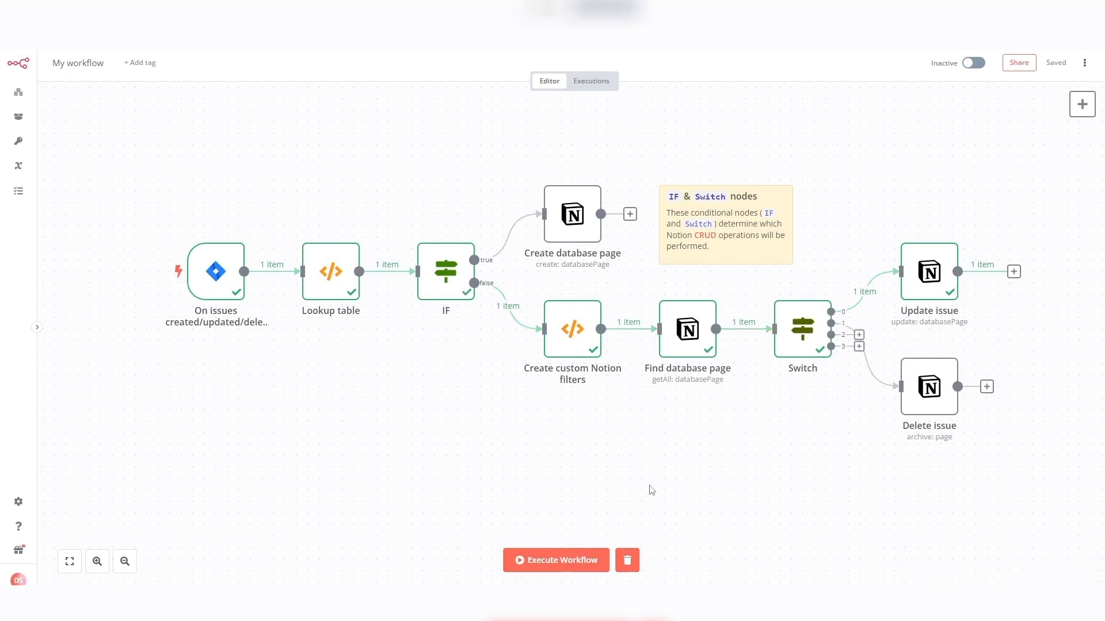
pyautogui.moveTo(641, 532)
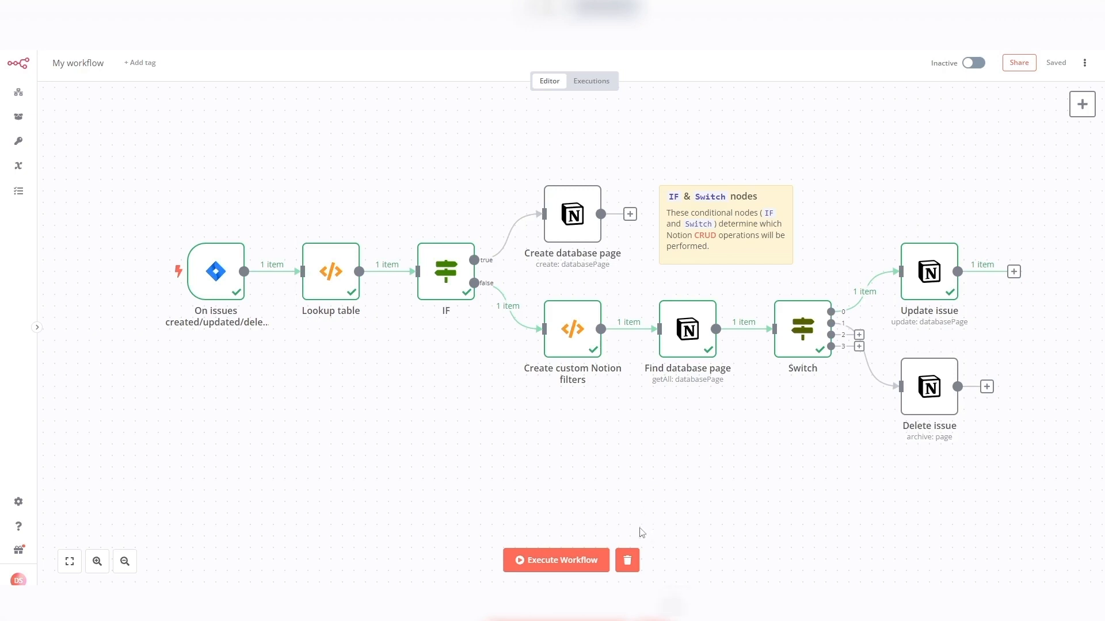
pyautogui.moveTo(626, 561)
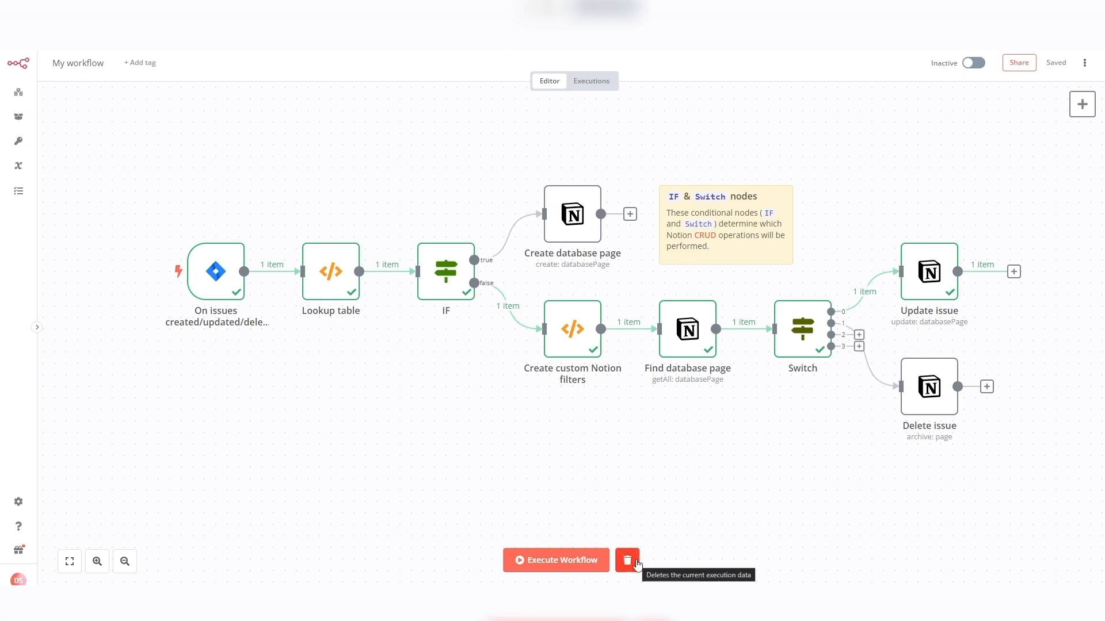
# Step: Delete the current execution data via the trash icon beside Execute Workflow
pyautogui.click(556, 561)
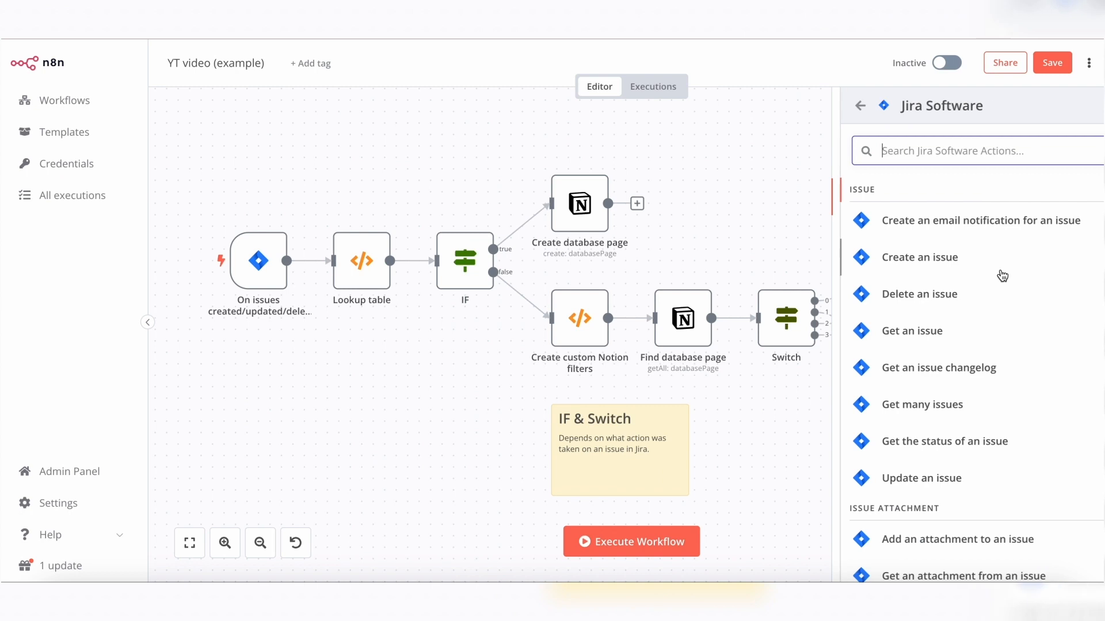
# Step: Browse the Jira Software actions, then search 'not' and review the Notion actions
pyautogui.scroll(-3)
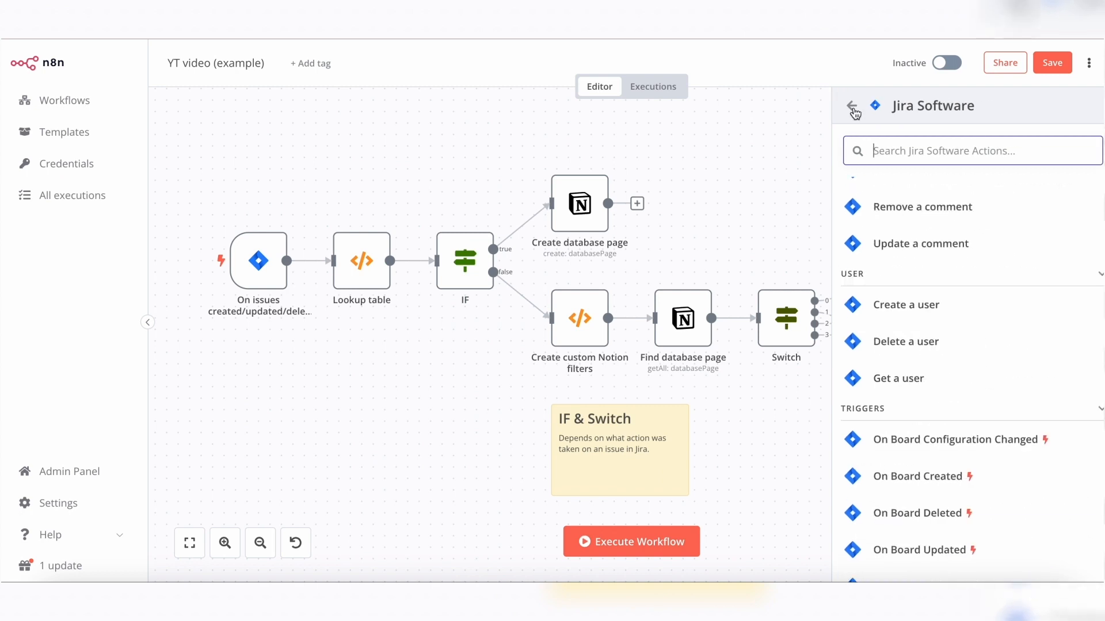
pyautogui.write('not')
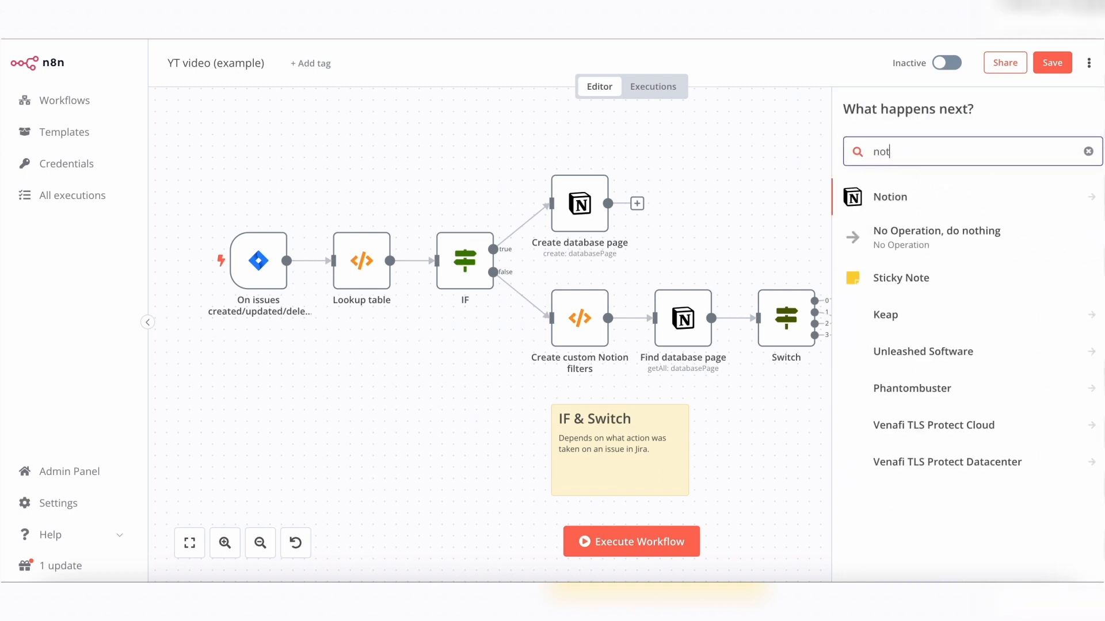
pyautogui.click(890, 197)
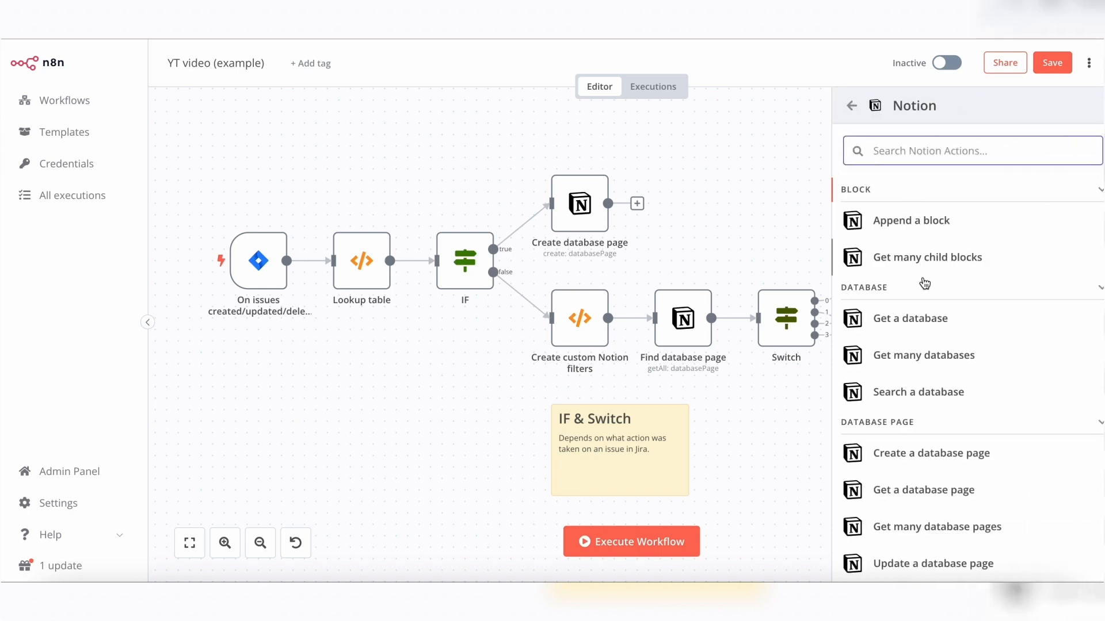
pyautogui.scroll(-3)
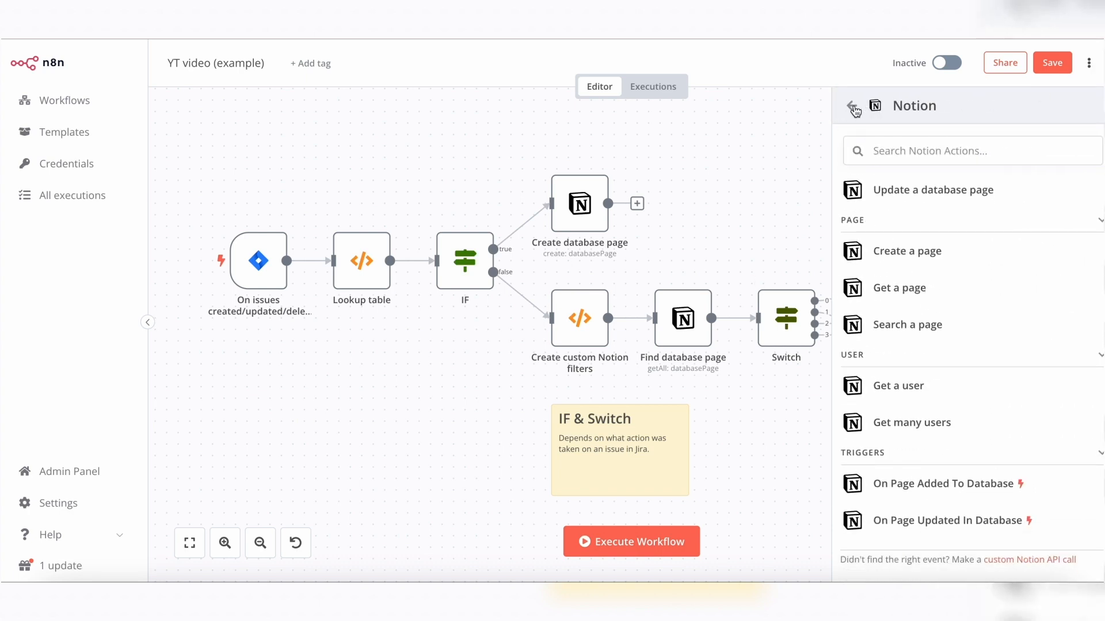
# Step: Return to the node categories and show the Helpers nodes
pyautogui.click(852, 105)
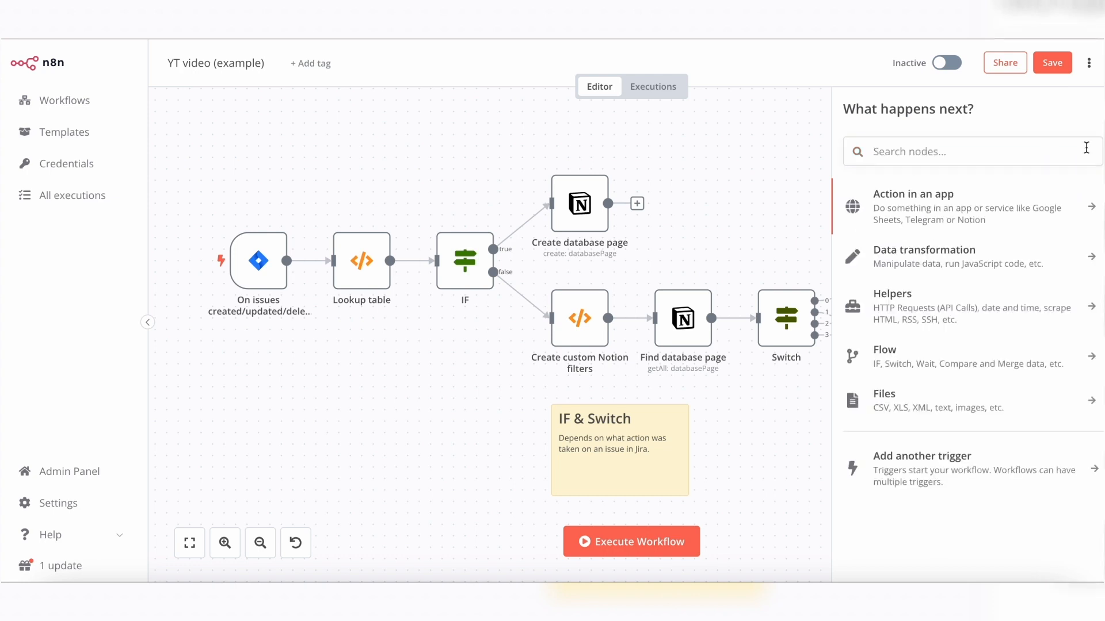
pyautogui.click(893, 306)
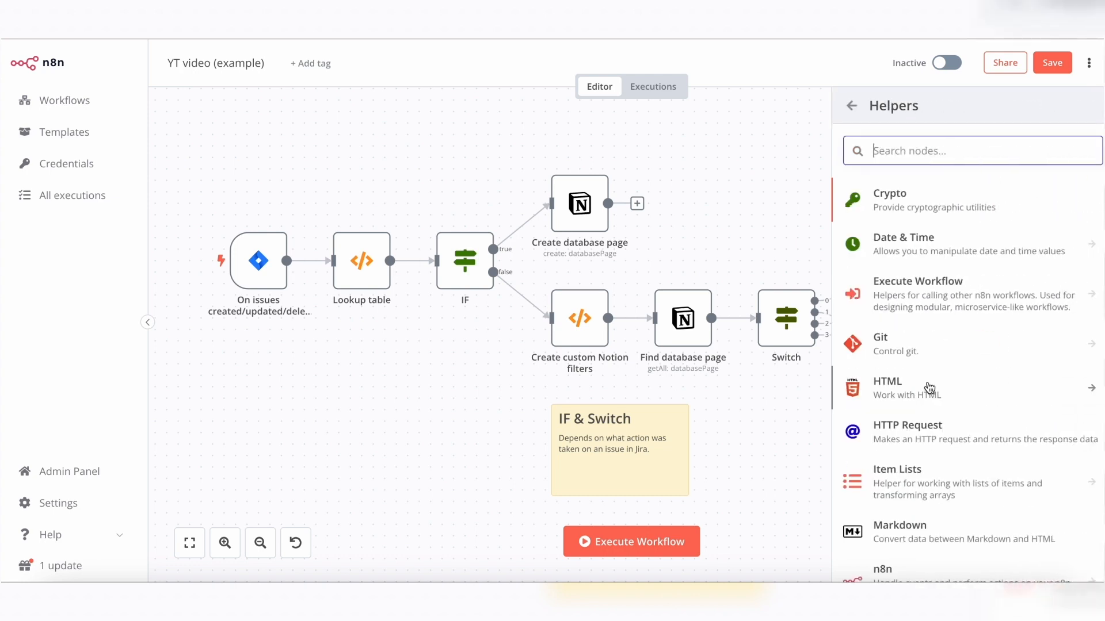
pyautogui.moveTo(745, 180)
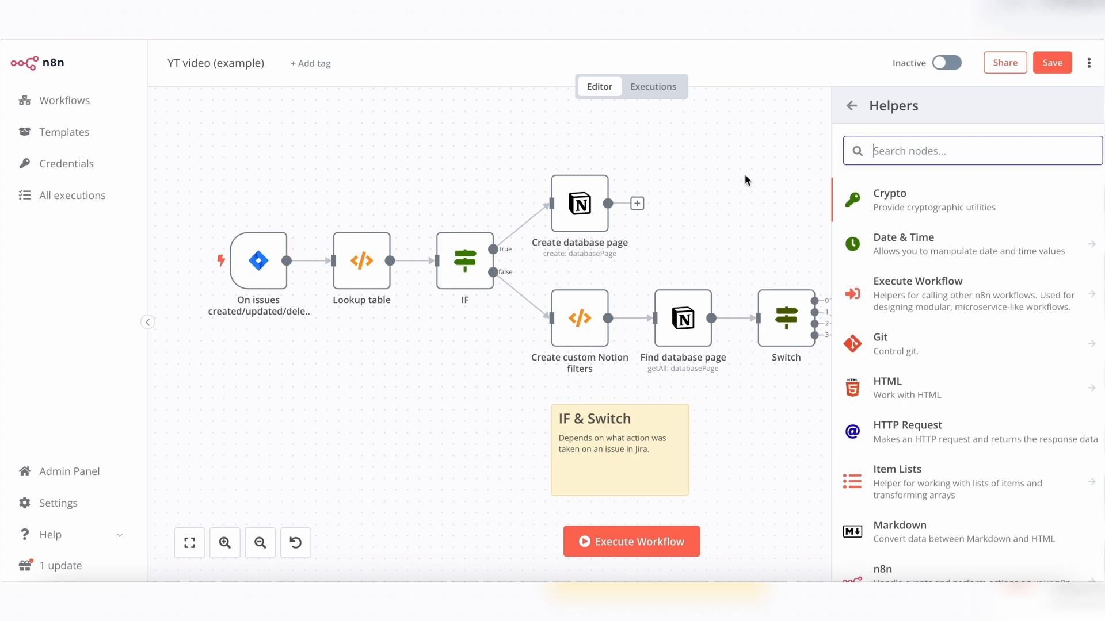